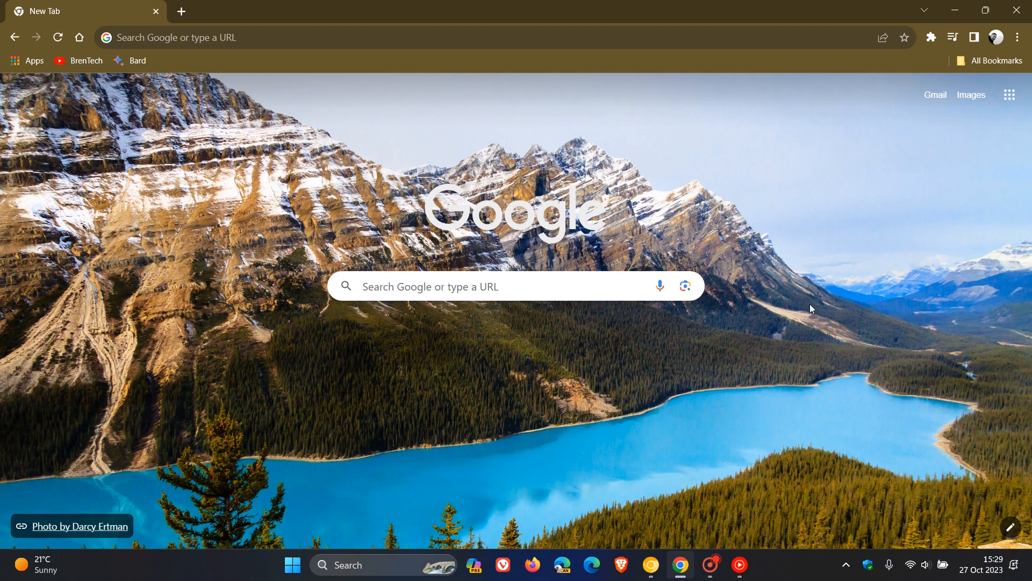
{"action": "mouse_move", "coordinate": [701, 393]}
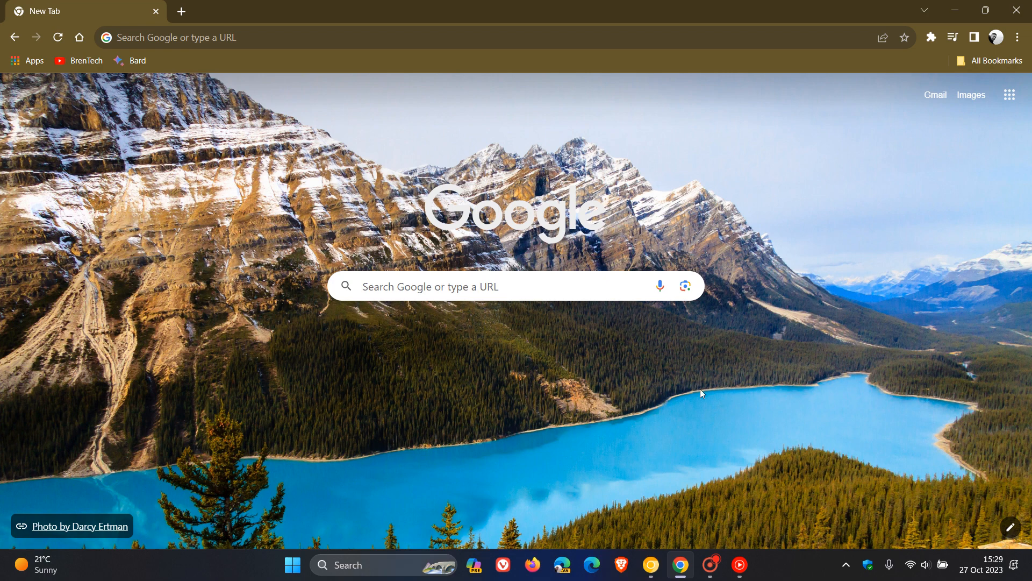
{"action": "mouse_move", "coordinate": [734, 385]}
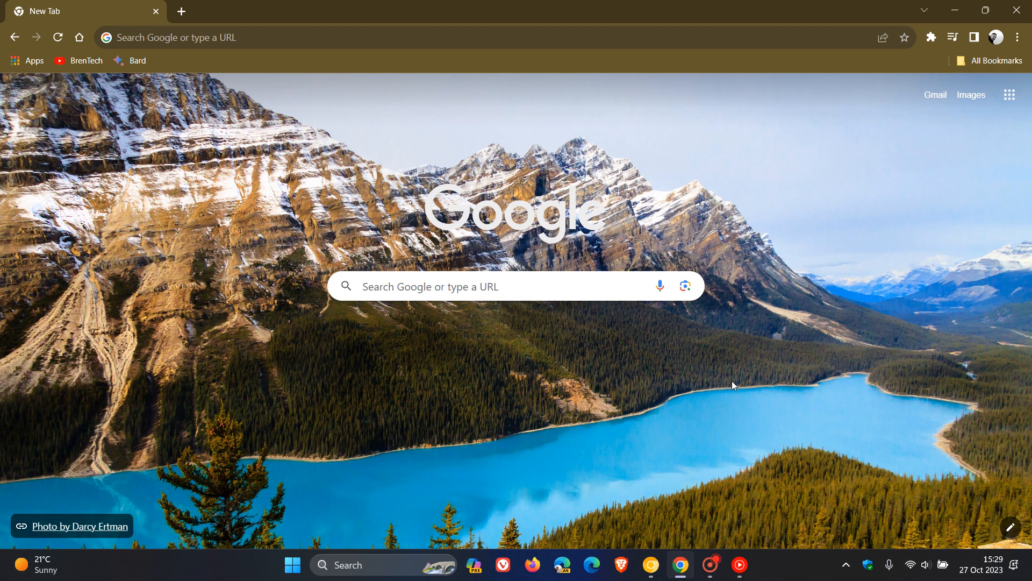
- Bring up Chrome's main menu from the New Tab page toolbar
{"action": "left_click", "coordinate": [1017, 38]}
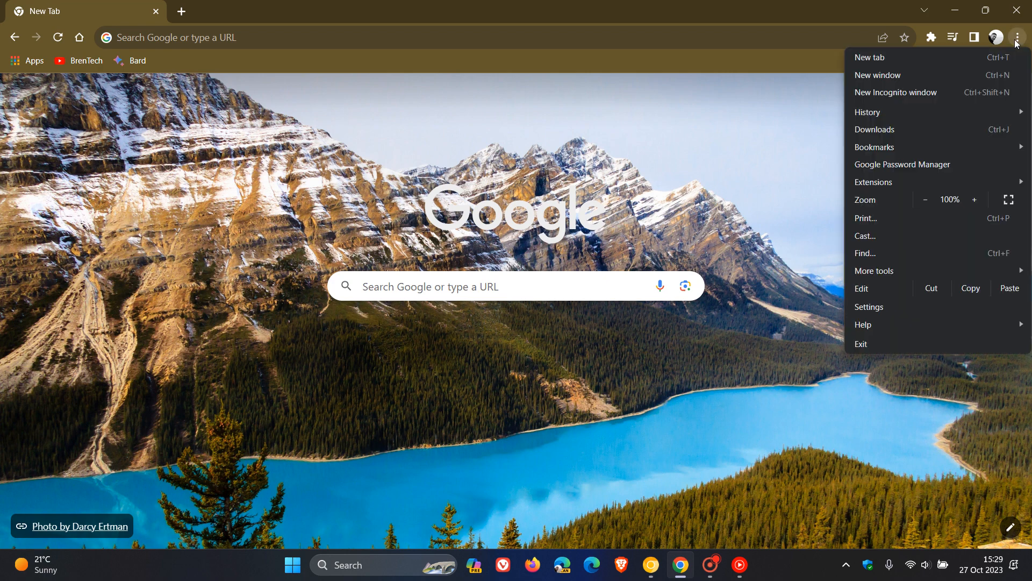
- Reach the Search engine settings page and view the address bar engine choices, with Google current
{"action": "left_click", "coordinate": [868, 307]}
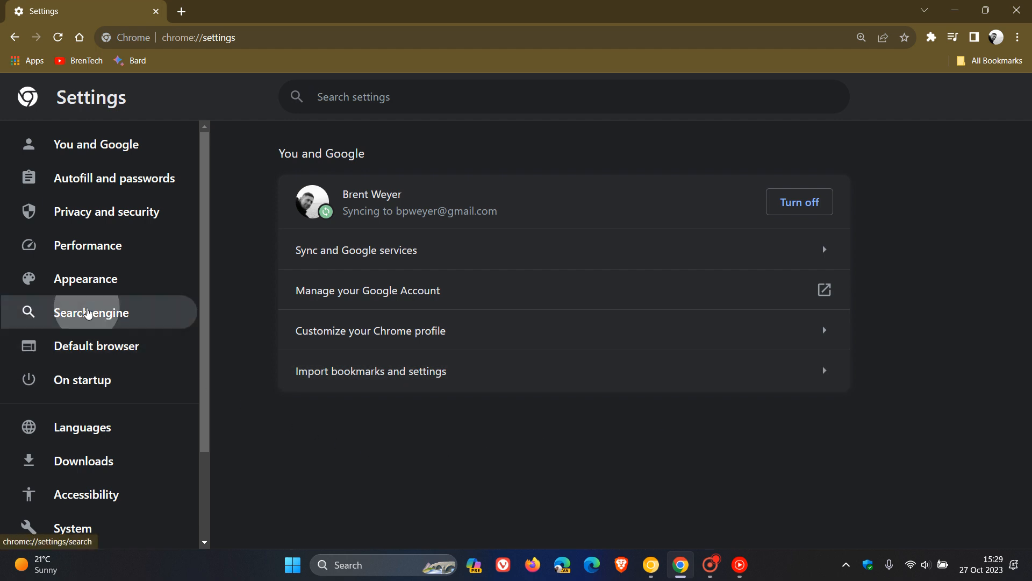
{"action": "left_click", "coordinate": [91, 312]}
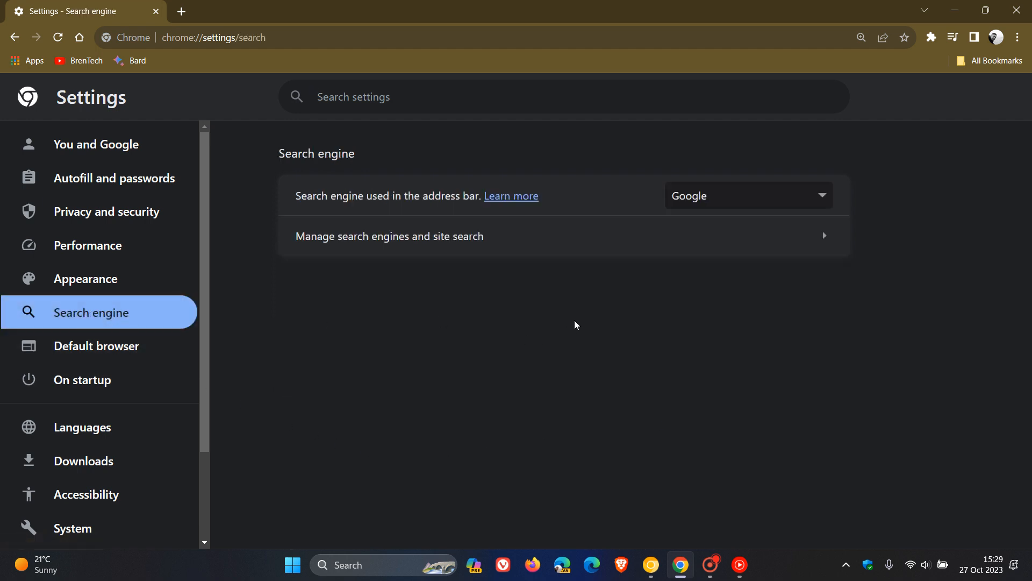
{"action": "mouse_move", "coordinate": [427, 328]}
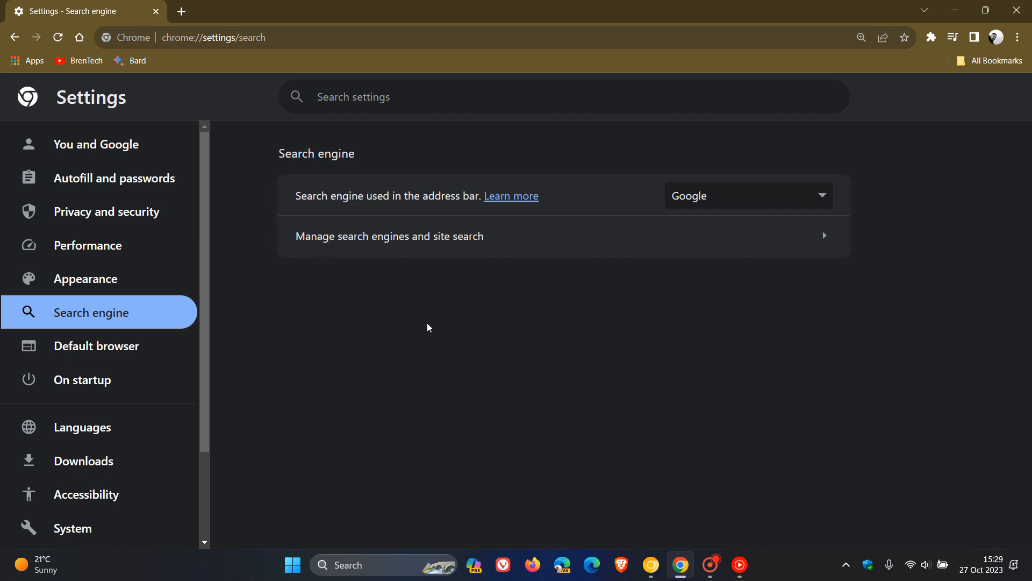
{"action": "mouse_move", "coordinate": [411, 346]}
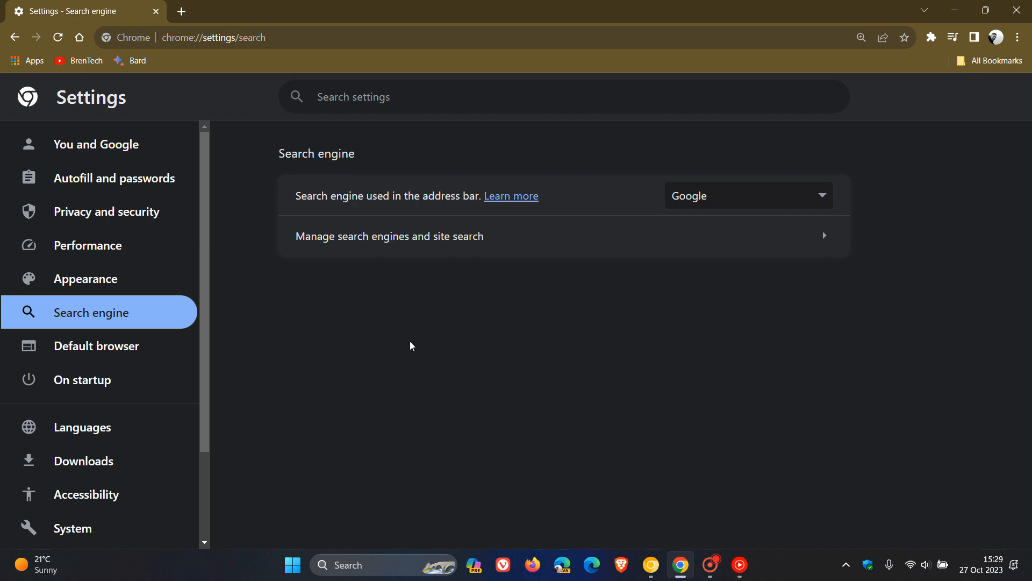
{"action": "mouse_move", "coordinate": [808, 199]}
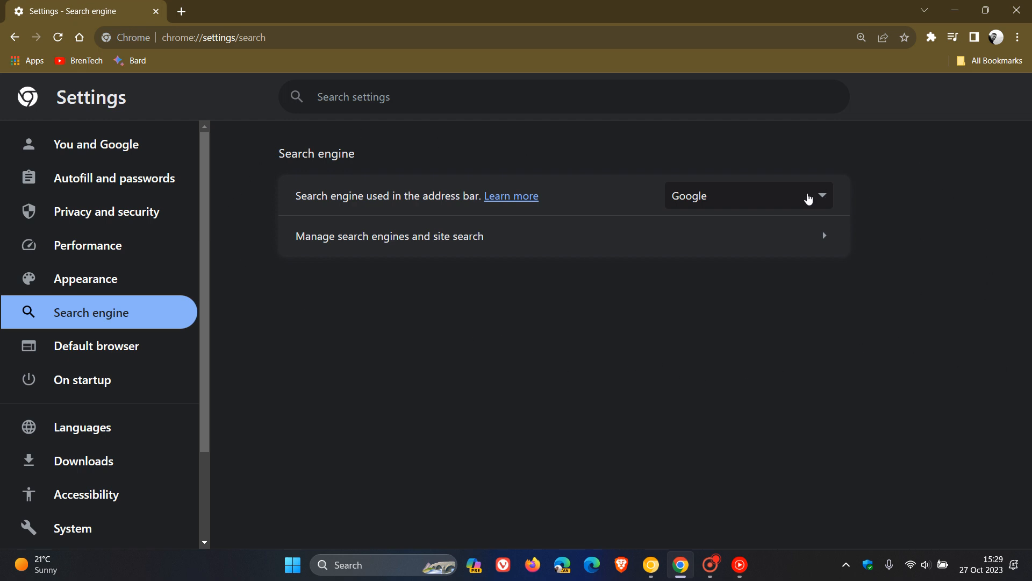
{"action": "left_click", "coordinate": [748, 196]}
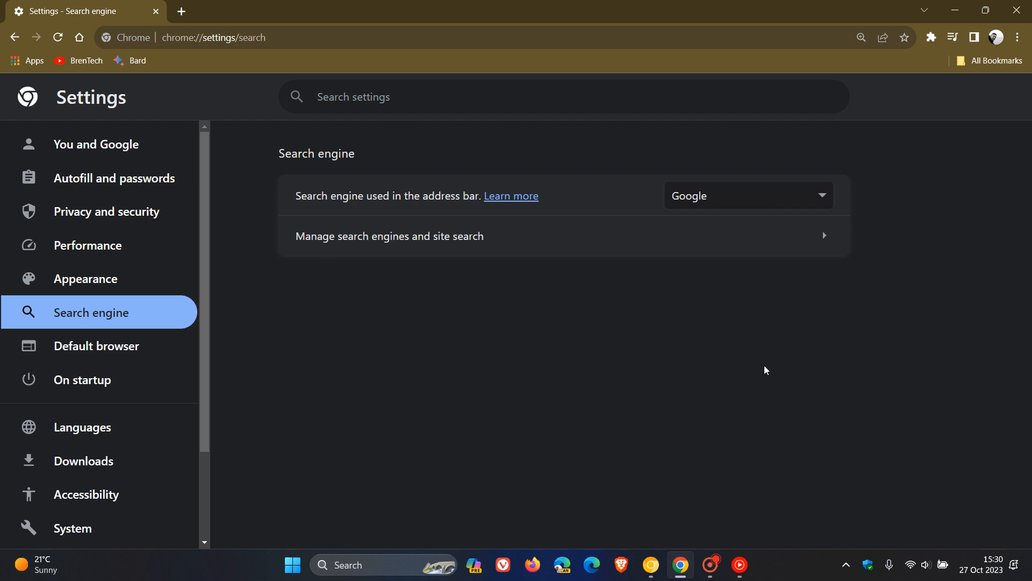
{"action": "mouse_move", "coordinate": [616, 162]}
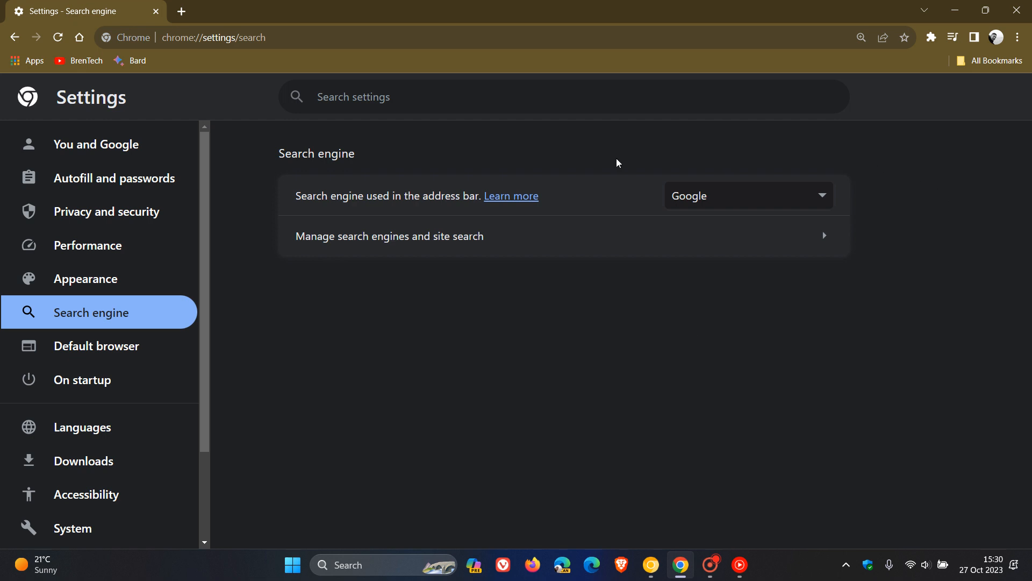
{"action": "mouse_move", "coordinate": [898, 202]}
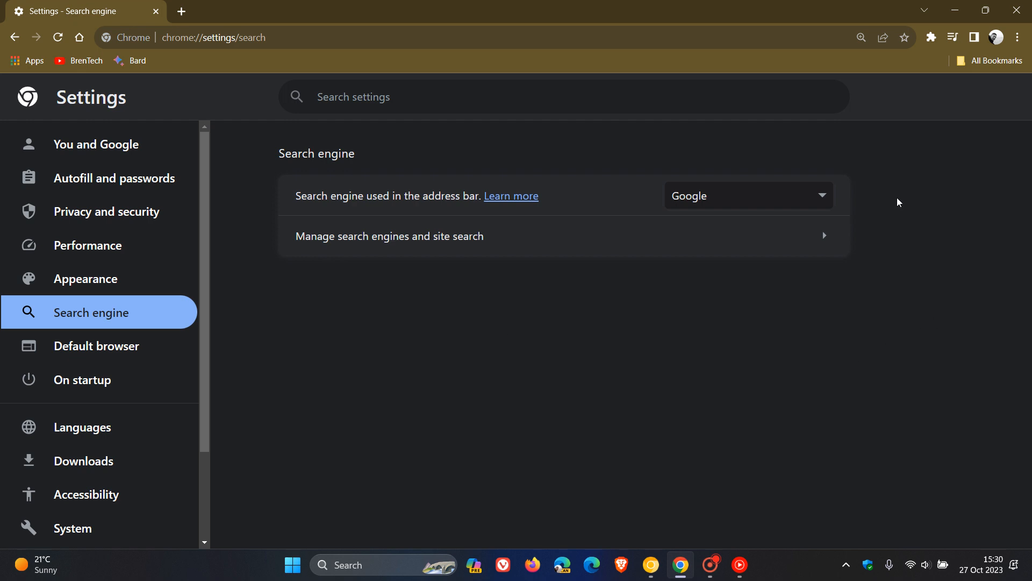
{"action": "mouse_move", "coordinate": [858, 319]}
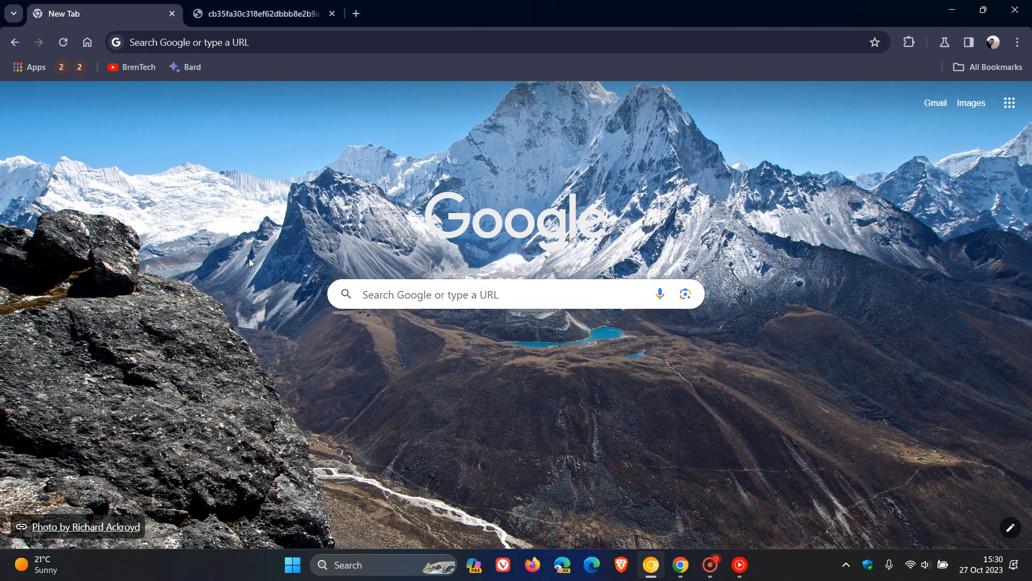
{"action": "mouse_move", "coordinate": [710, 376]}
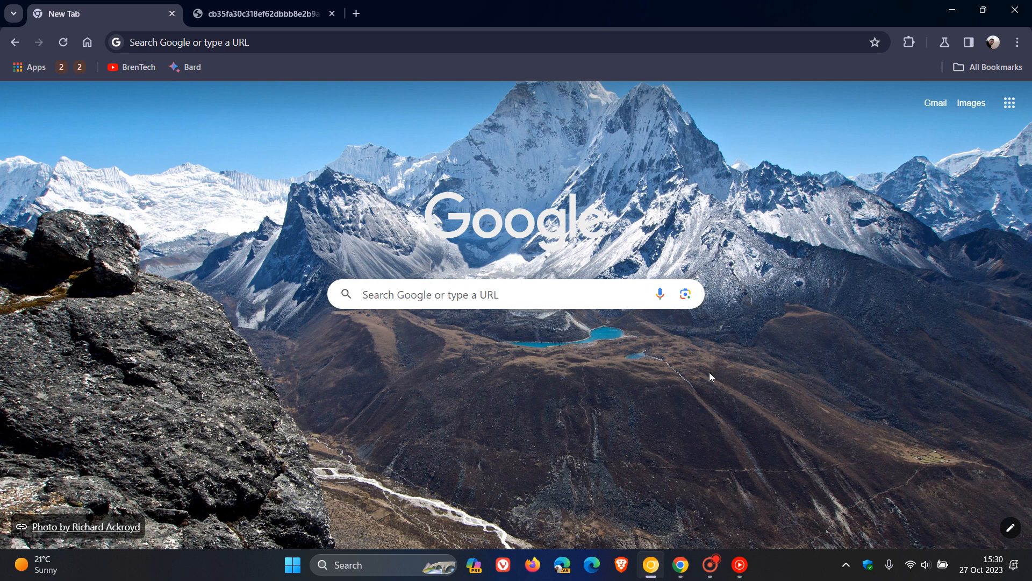
{"action": "mouse_move", "coordinate": [762, 246]}
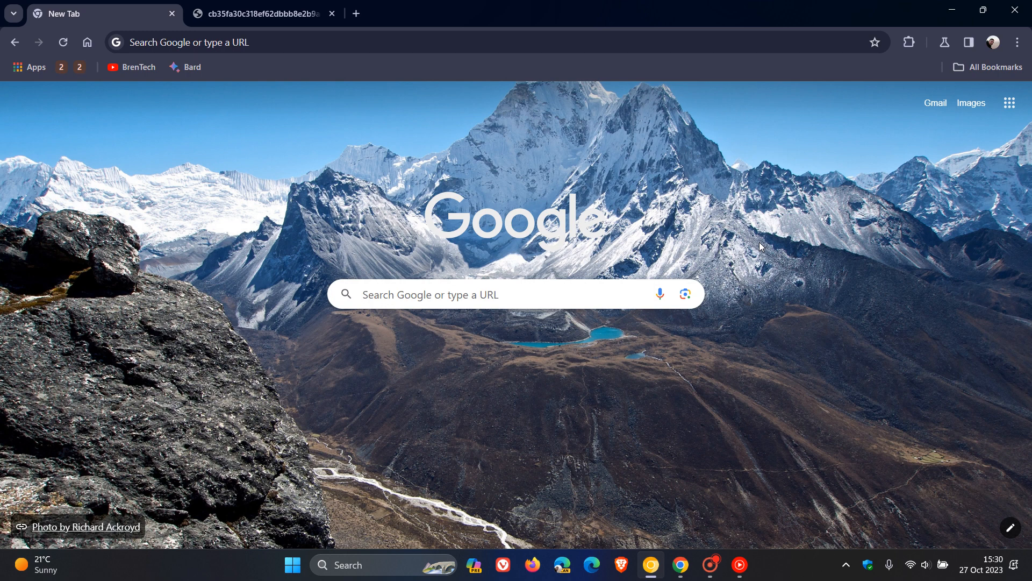
{"action": "mouse_move", "coordinate": [342, 366]}
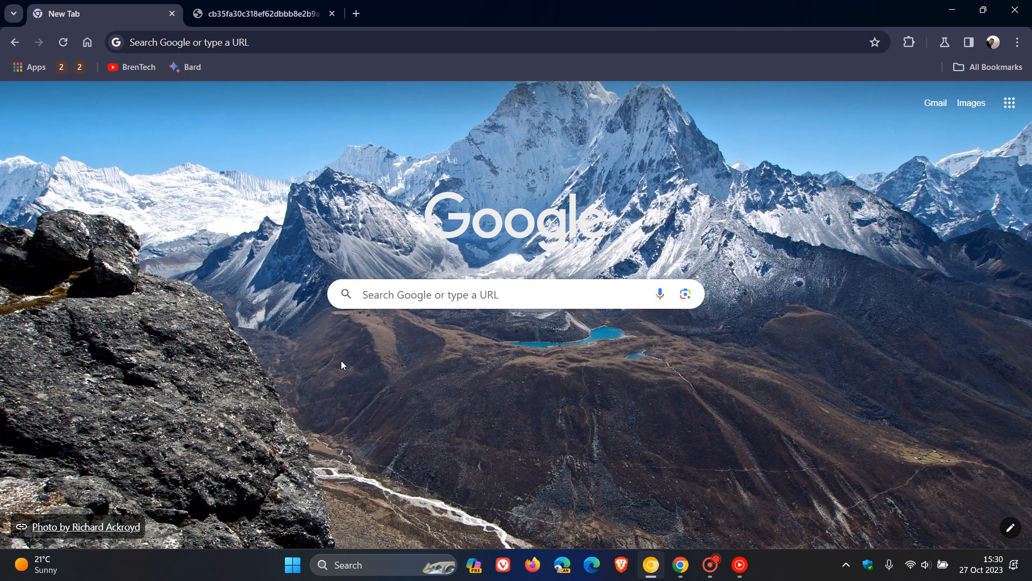
{"action": "mouse_move", "coordinate": [676, 219]}
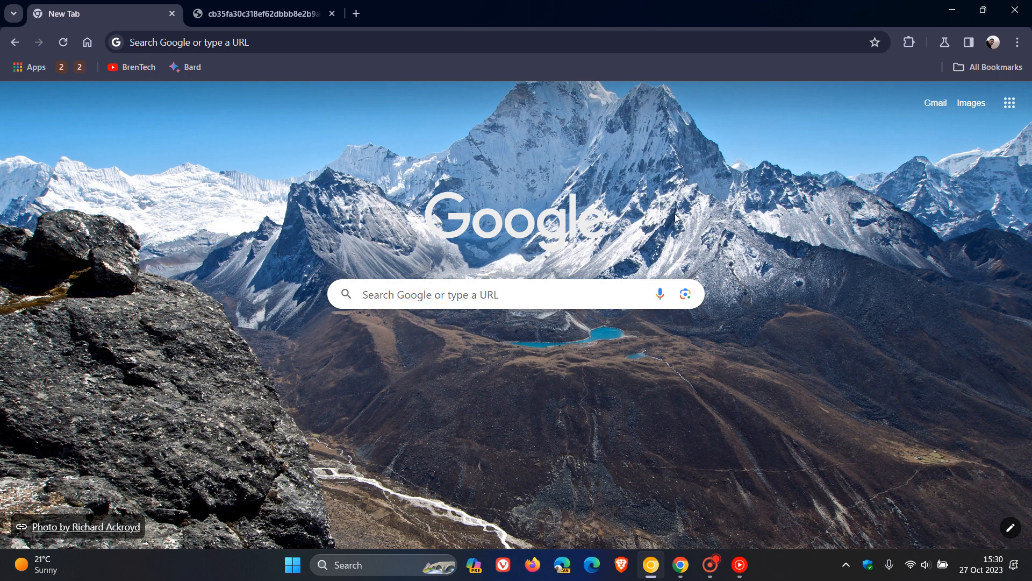
{"action": "mouse_move", "coordinate": [733, 215]}
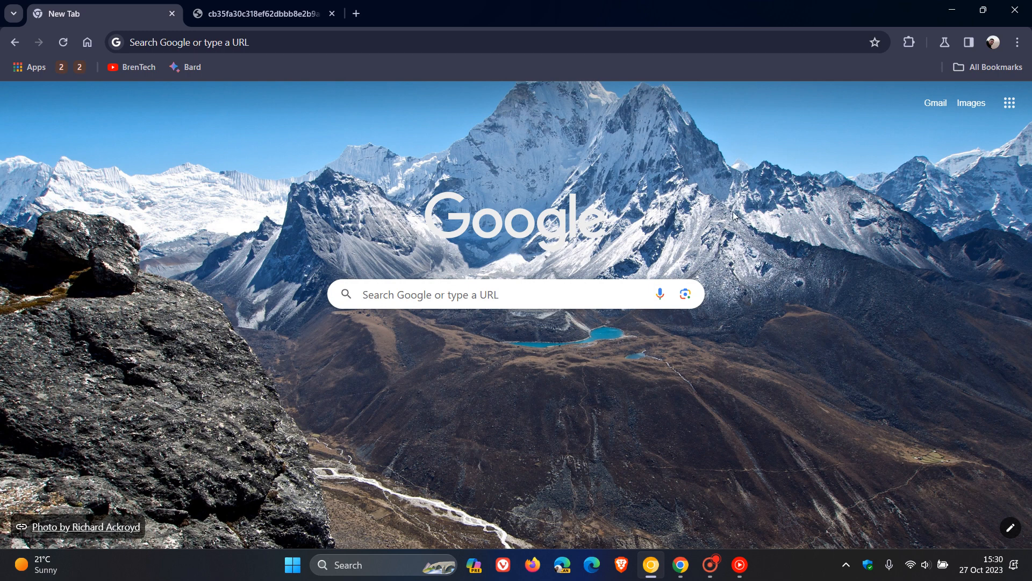
{"action": "mouse_move", "coordinate": [395, 220]}
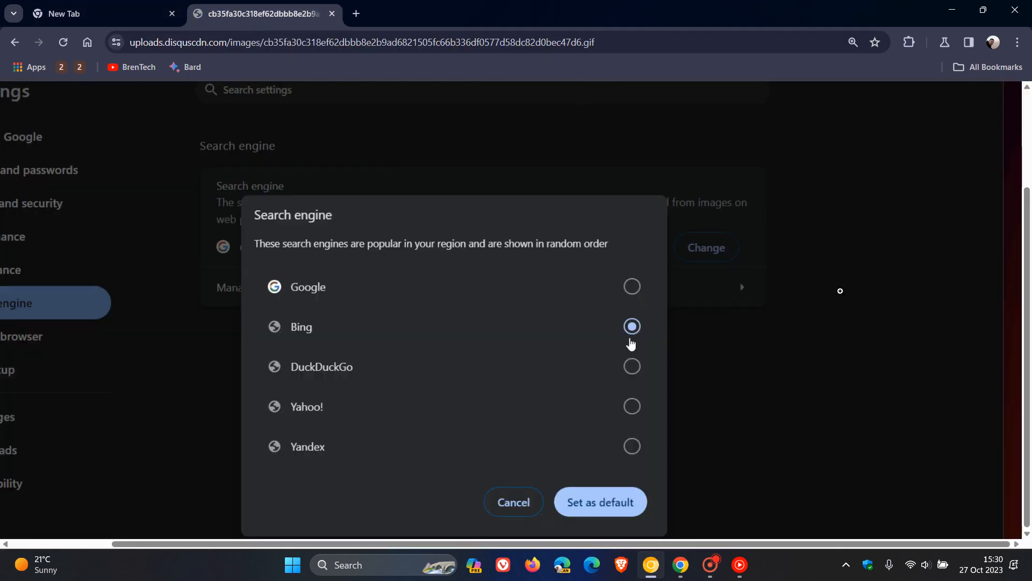
{"action": "mouse_move", "coordinate": [610, 493]}
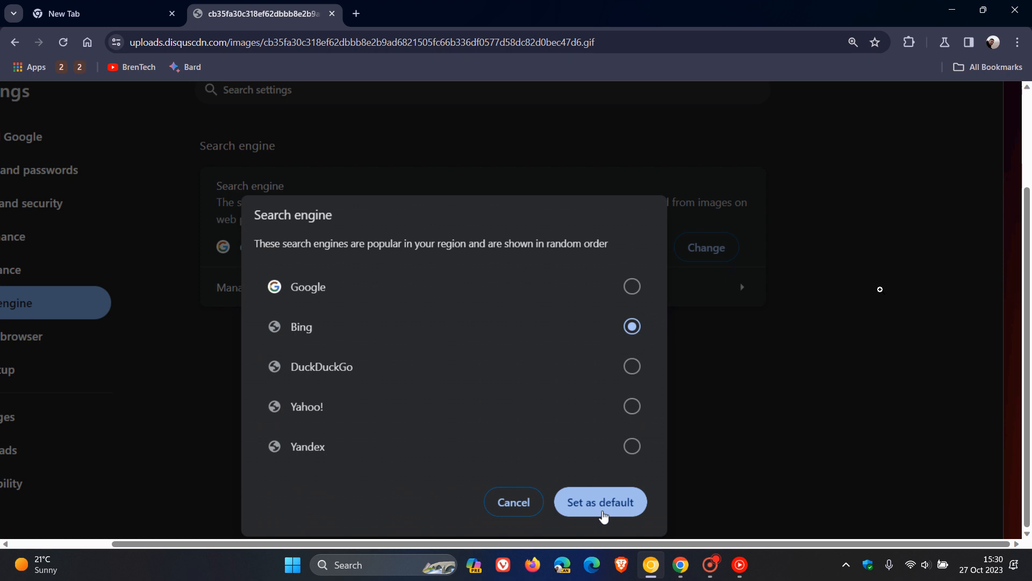
{"action": "left_click", "coordinate": [599, 501]}
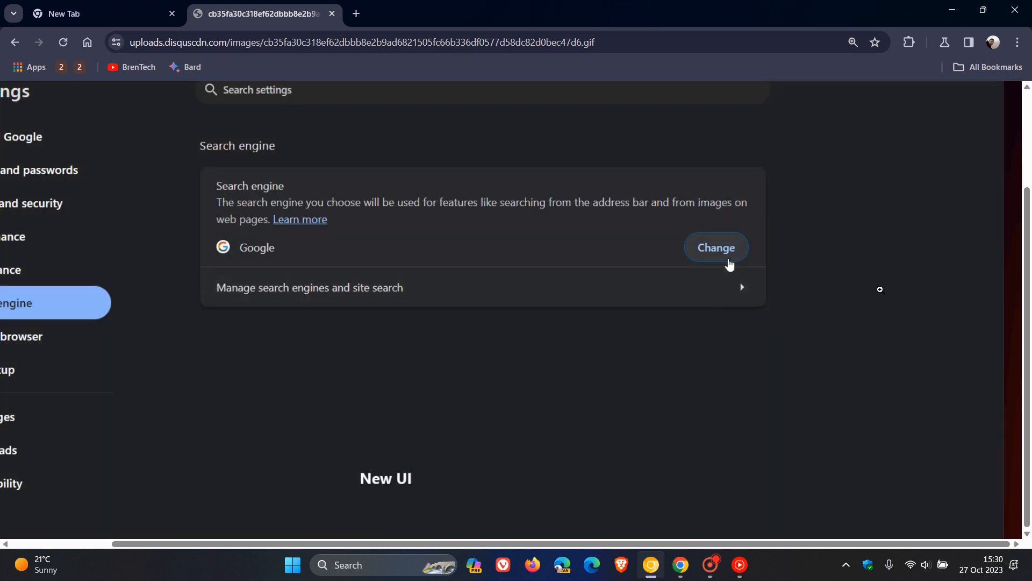
{"action": "left_click", "coordinate": [715, 247]}
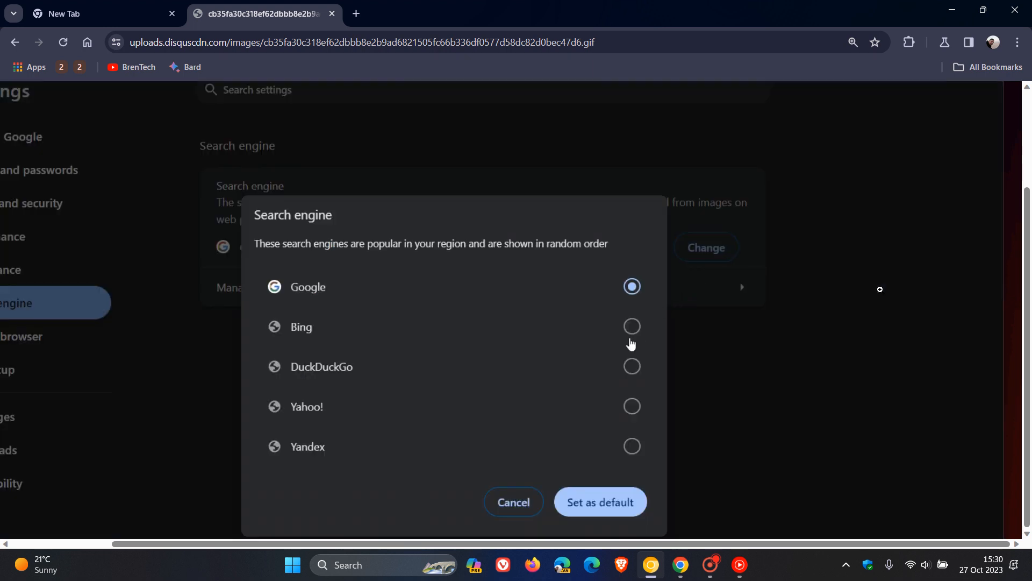
{"action": "left_click", "coordinate": [632, 325]}
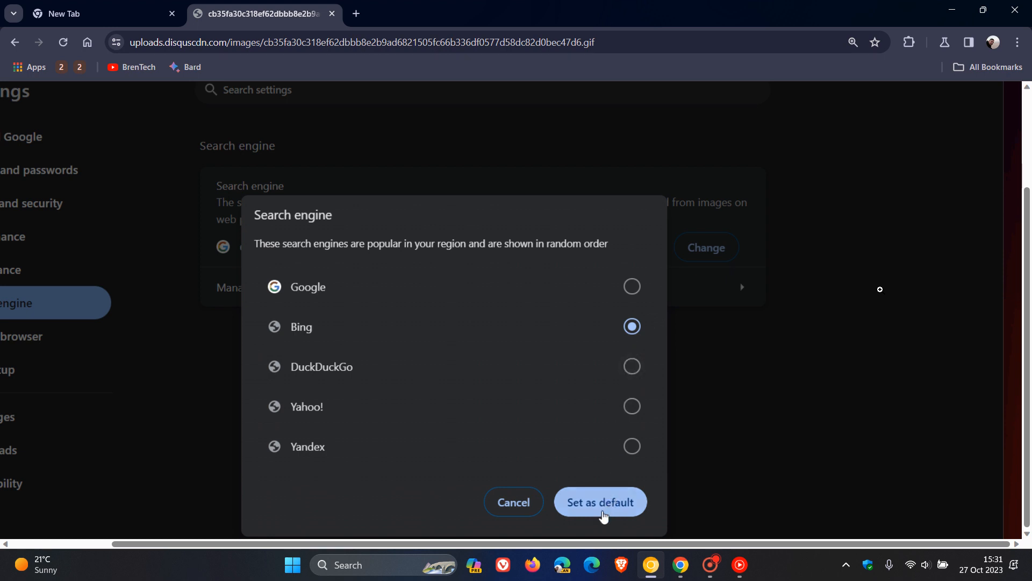
{"action": "left_click", "coordinate": [599, 501]}
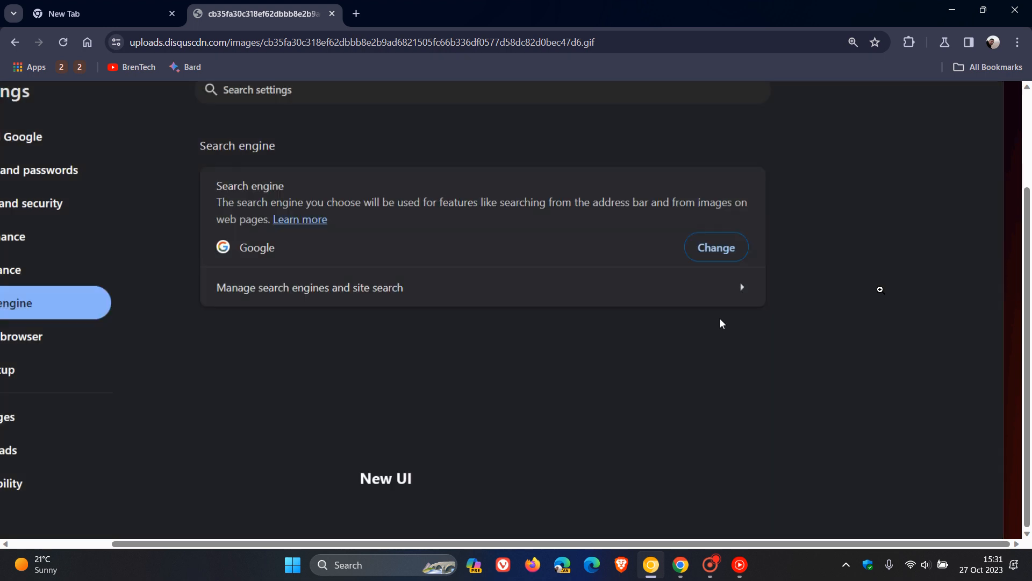
{"action": "mouse_move", "coordinate": [730, 264]}
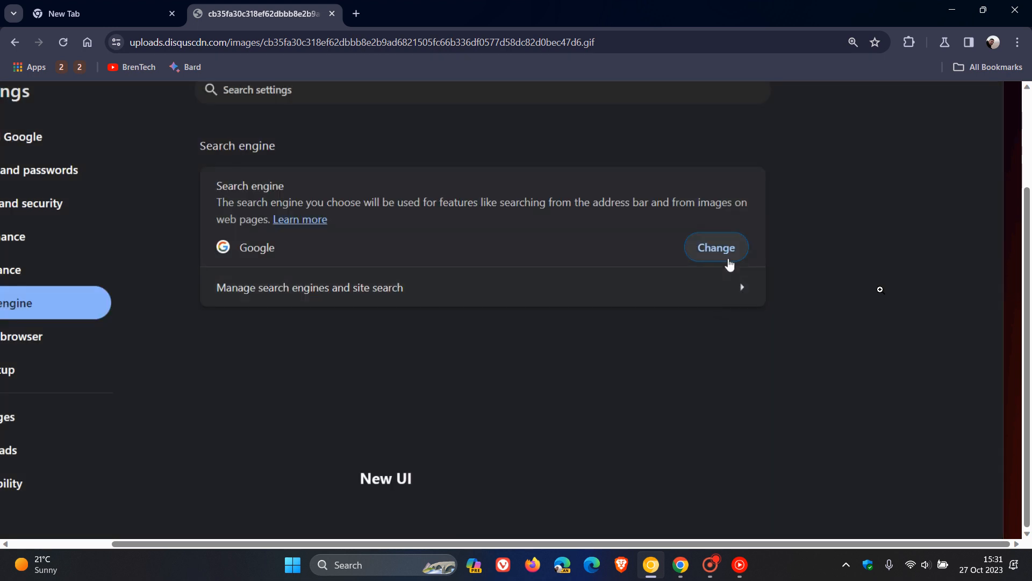
{"action": "left_click", "coordinate": [715, 247]}
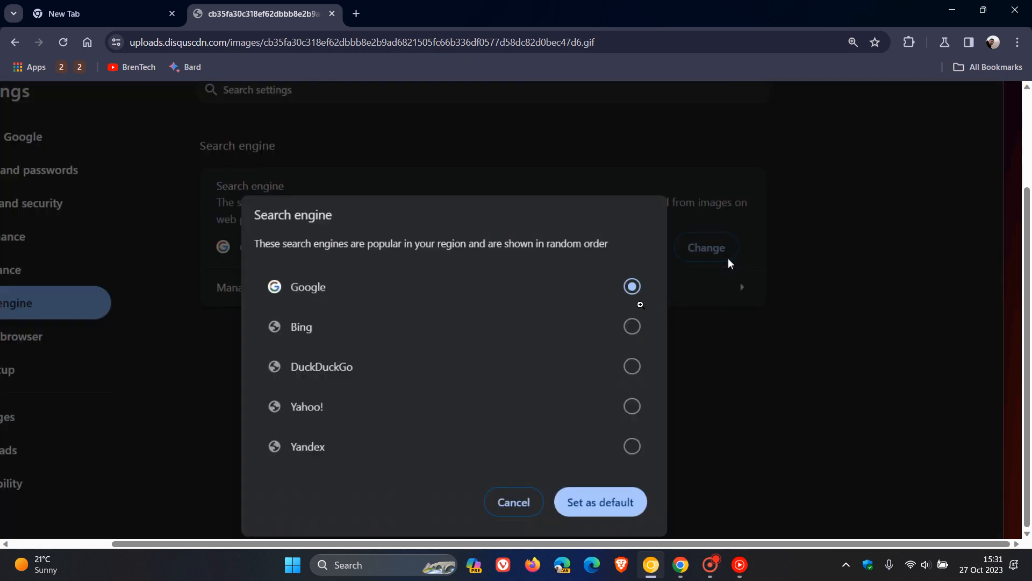
{"action": "mouse_move", "coordinate": [630, 342]}
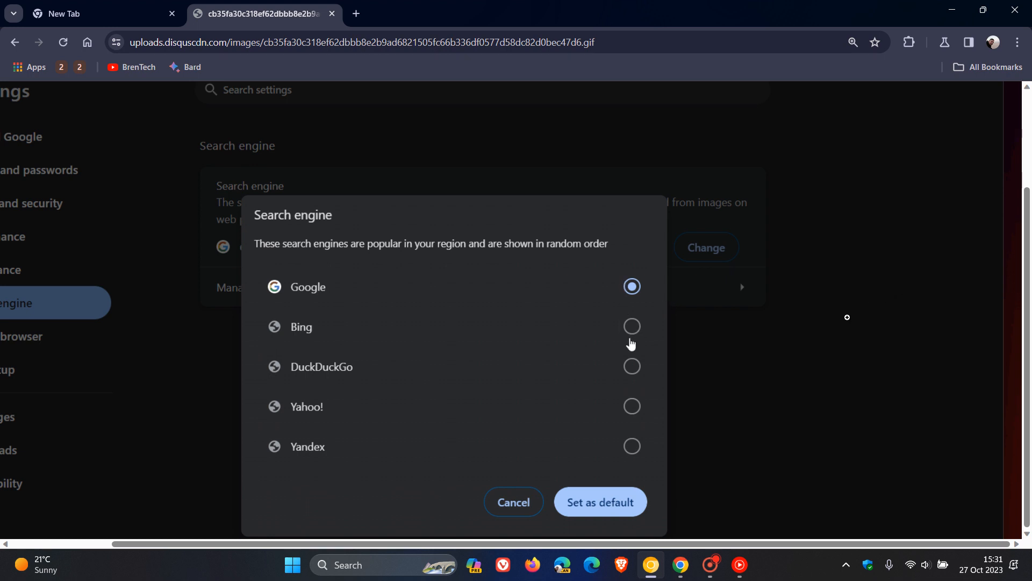
{"action": "left_click", "coordinate": [630, 327]}
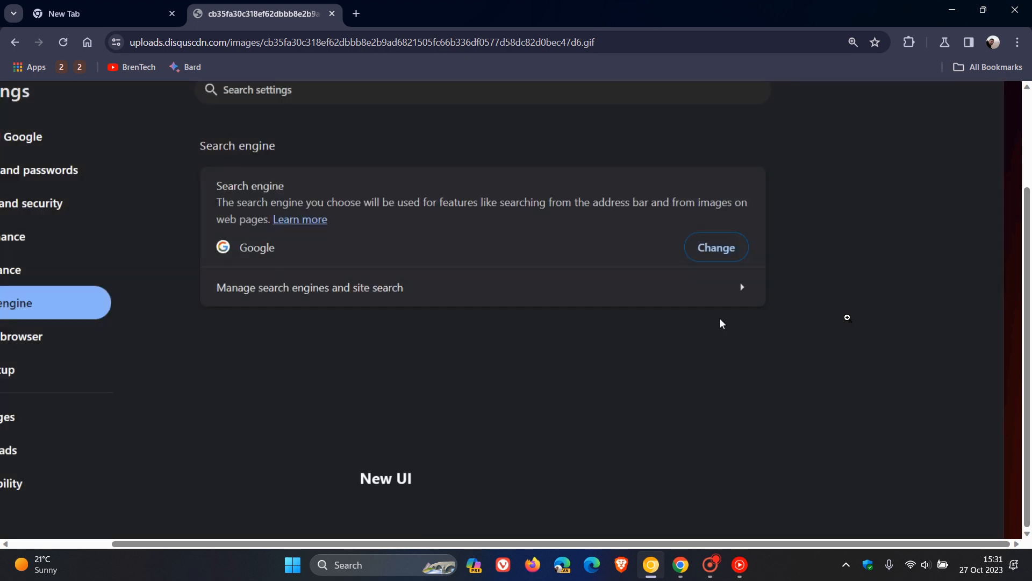
{"action": "mouse_move", "coordinate": [727, 264]}
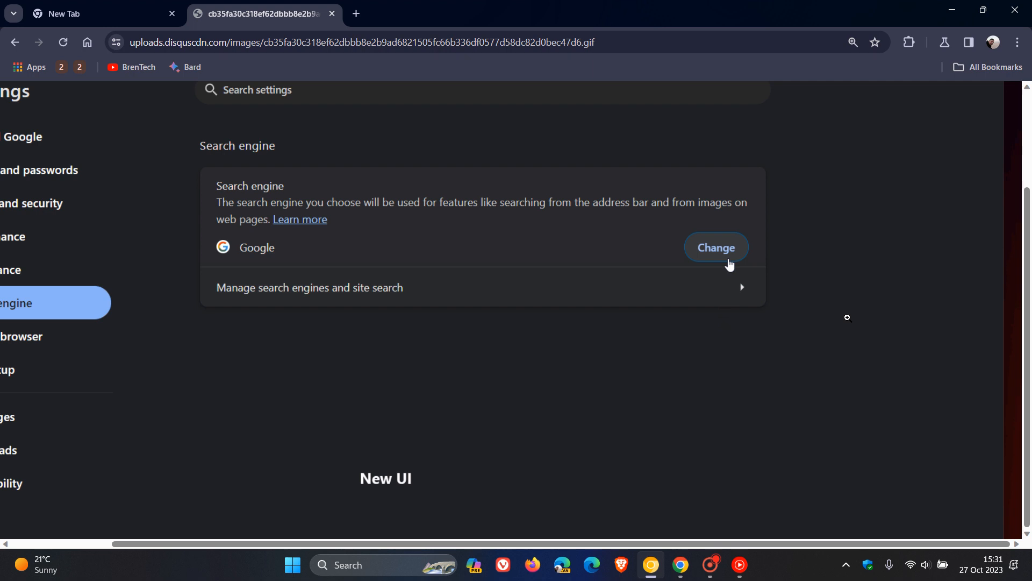
{"action": "left_click", "coordinate": [716, 247]}
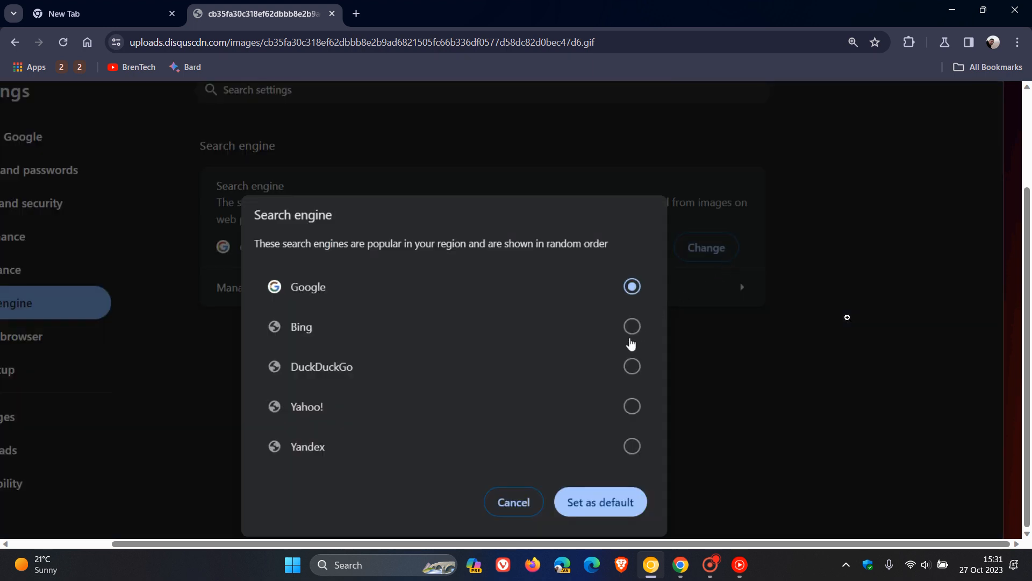
{"action": "left_click", "coordinate": [631, 326]}
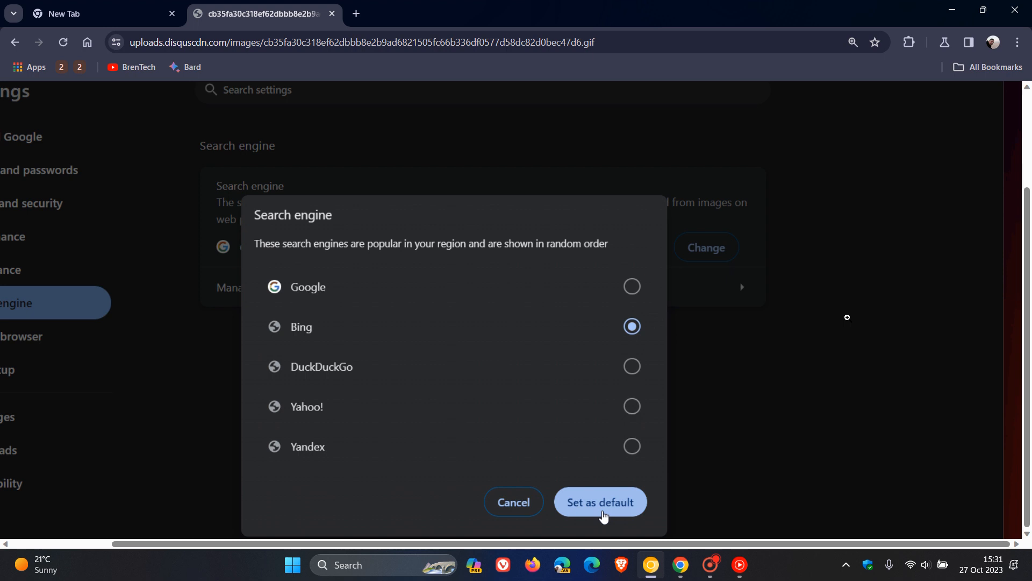
{"action": "left_click", "coordinate": [599, 502]}
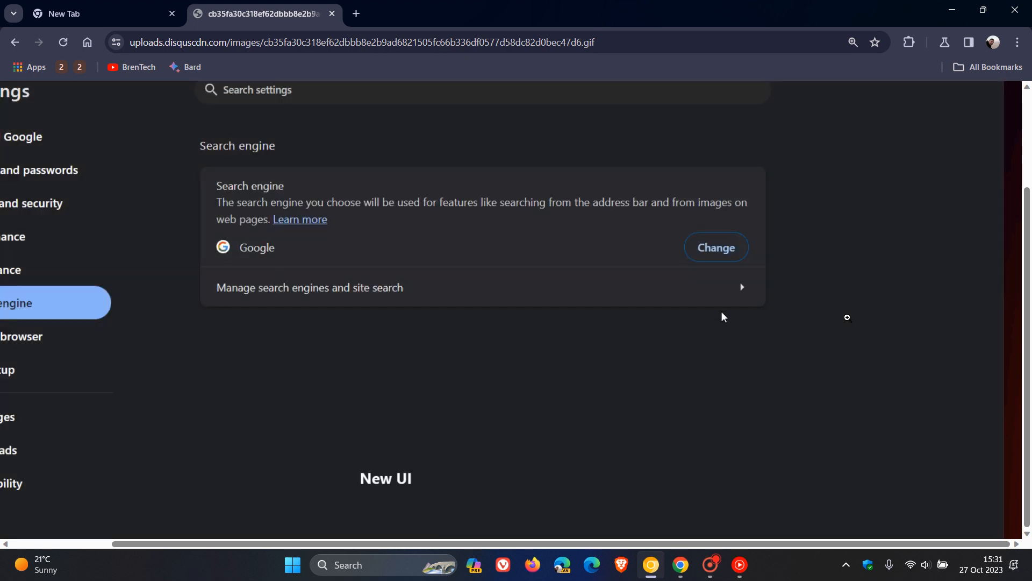
{"action": "mouse_move", "coordinate": [716, 247]}
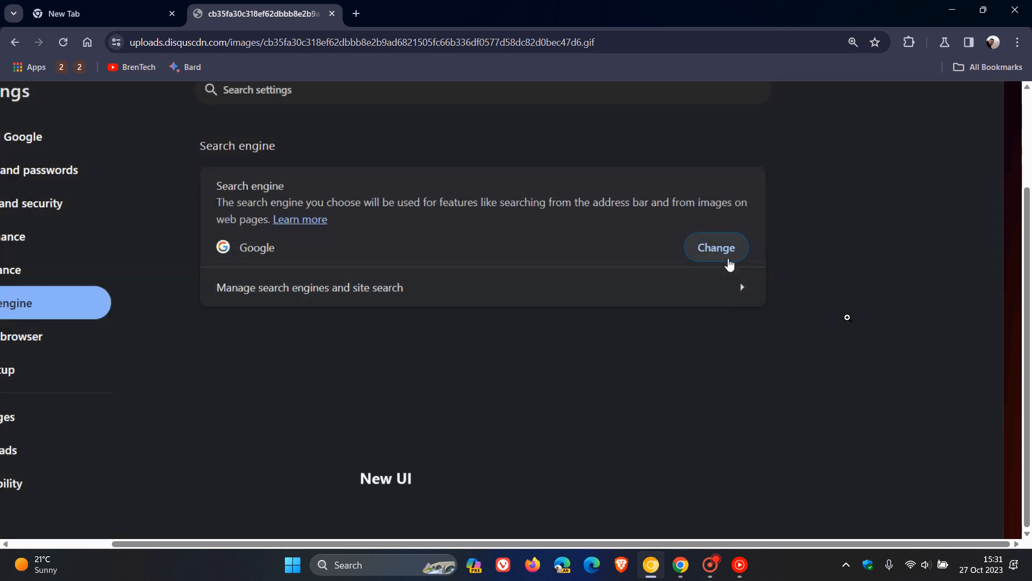
{"action": "left_click", "coordinate": [715, 247]}
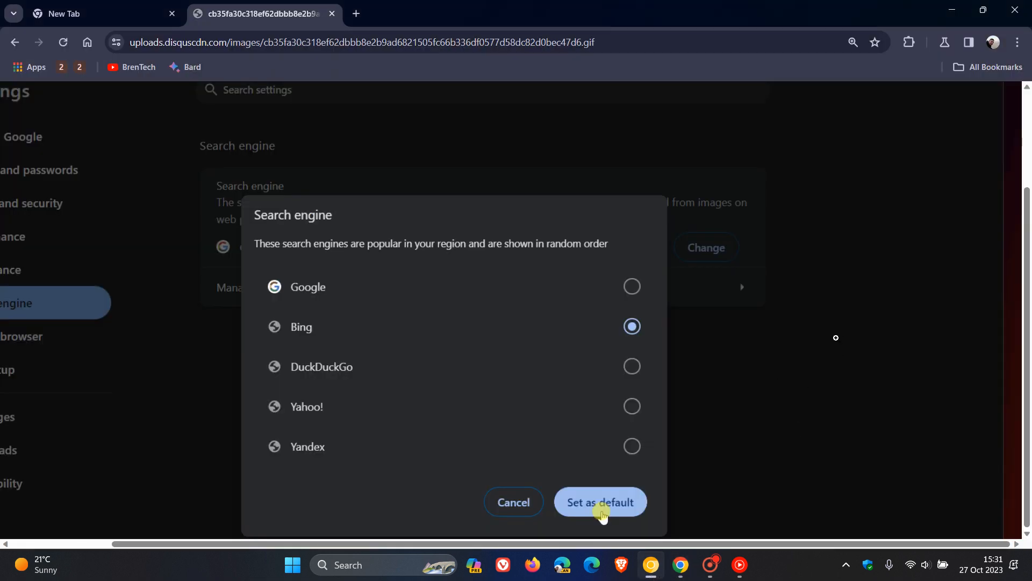
{"action": "left_click", "coordinate": [600, 501]}
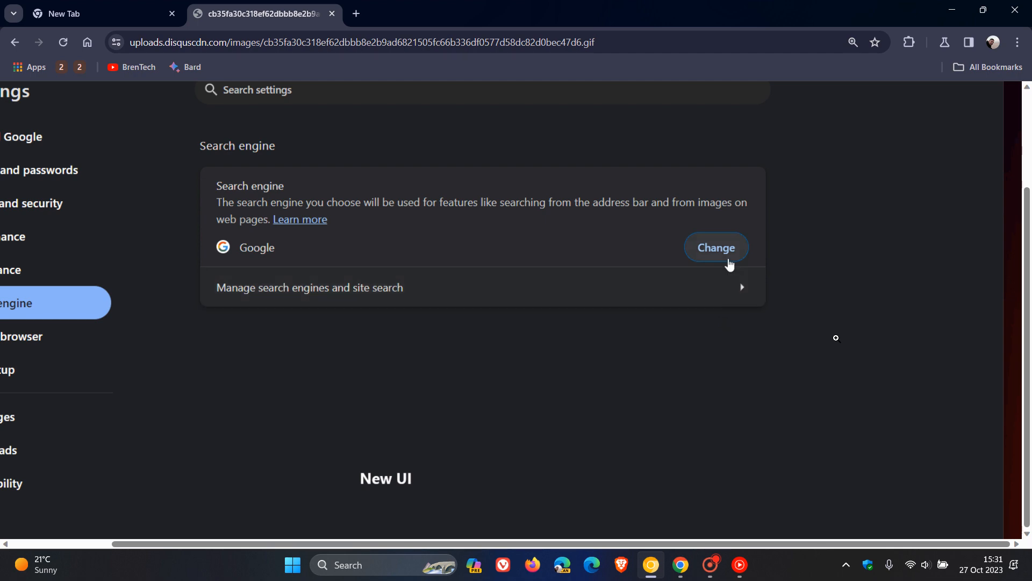
{"action": "left_click", "coordinate": [715, 247]}
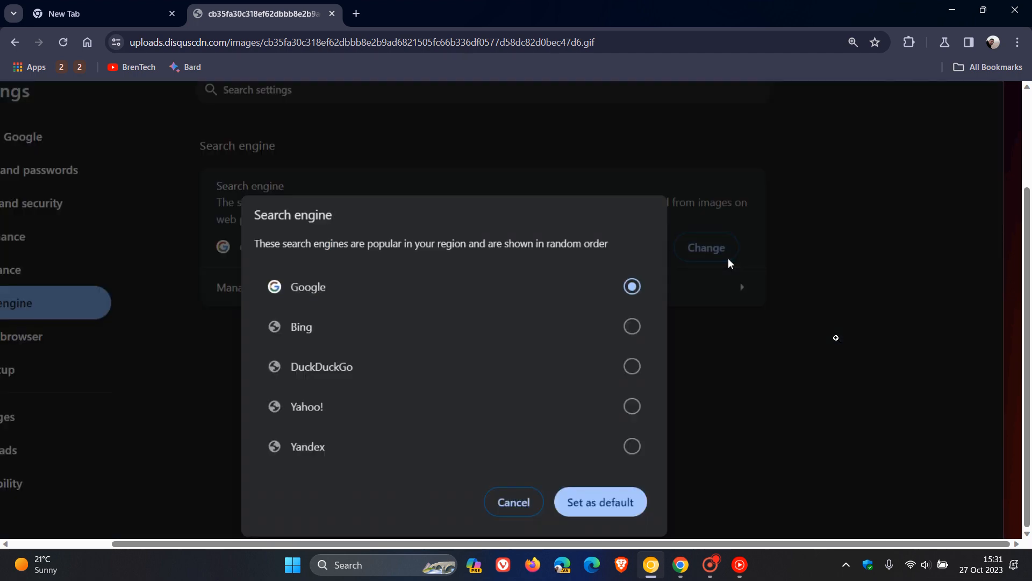